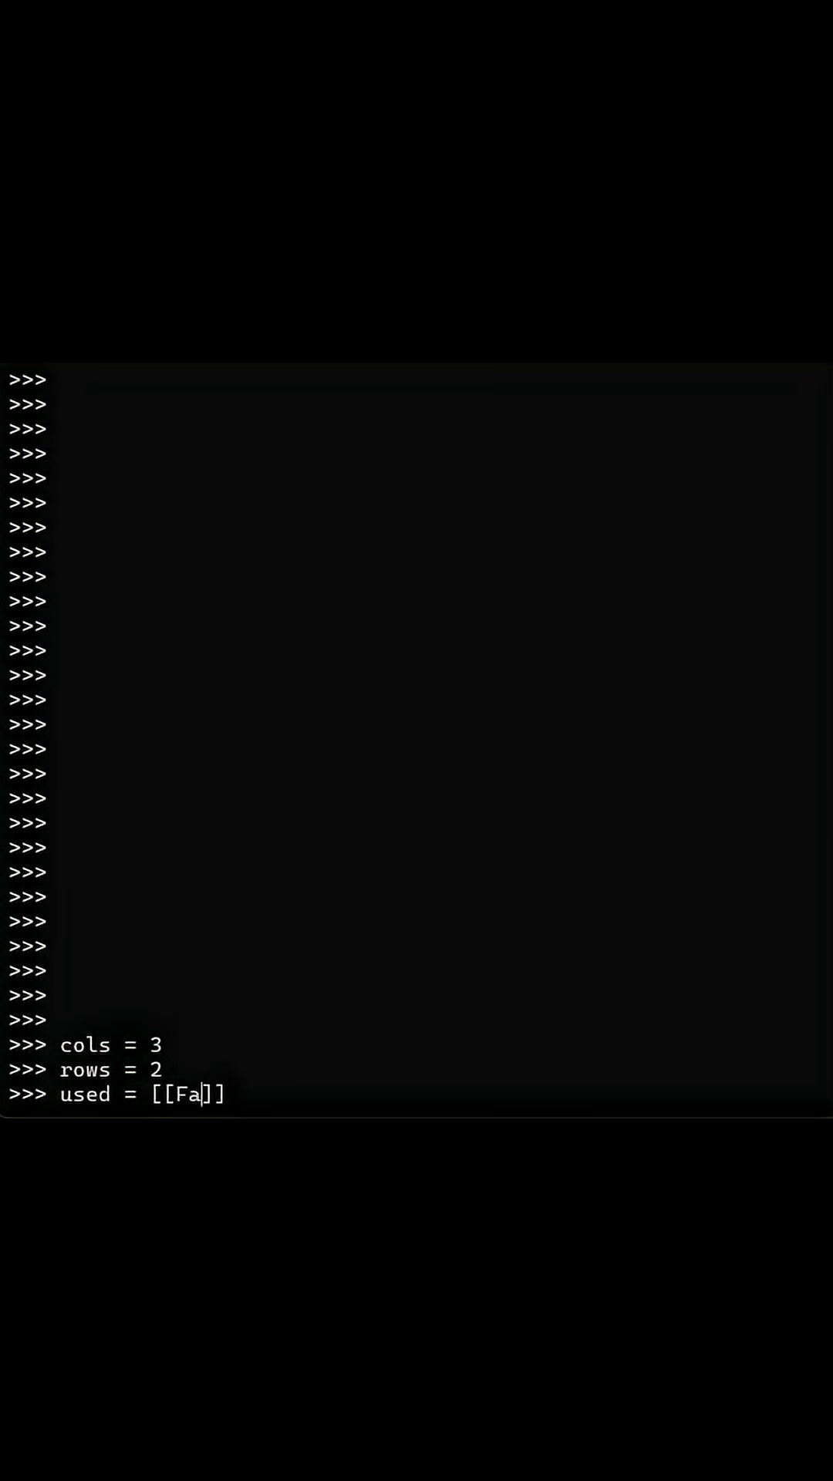
type("lse for _ in range(cols)] for _ in range(r")
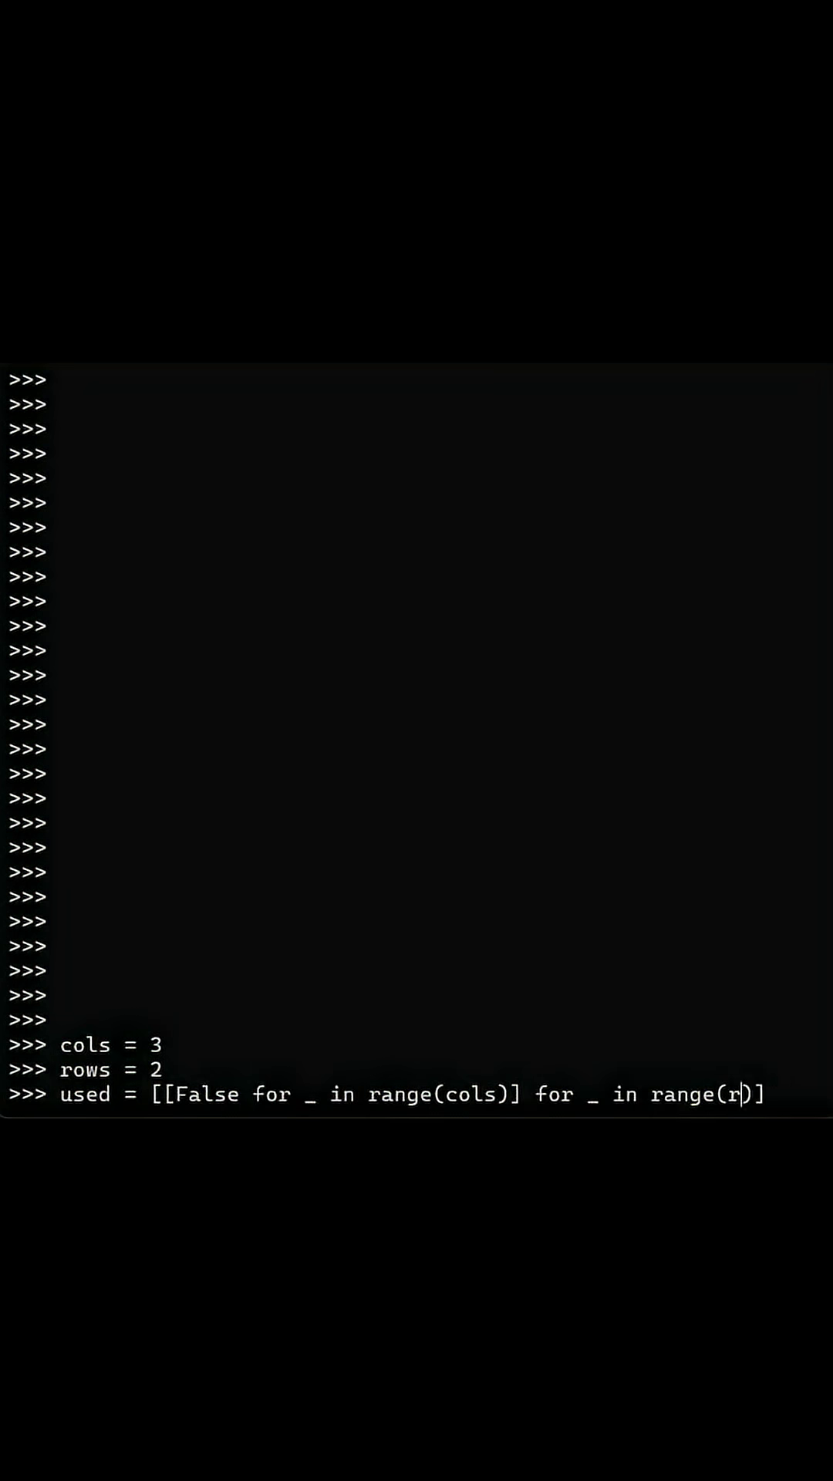